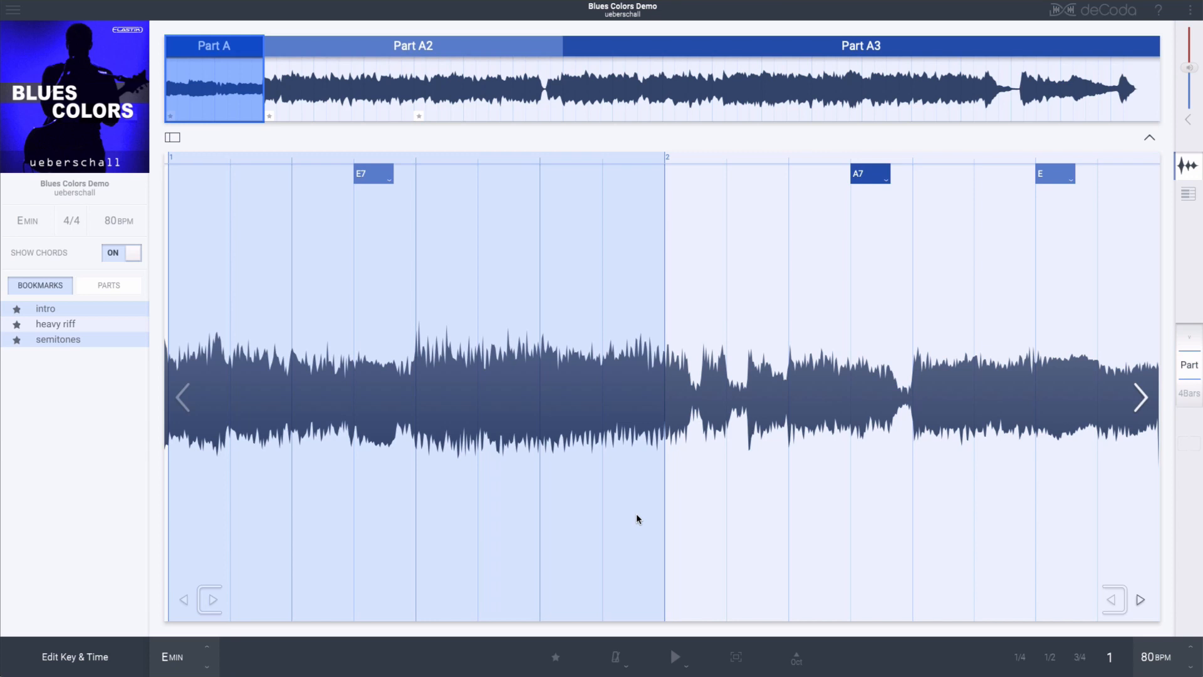
Slow playback of the zoomed Part A2 stretch to 3/4 speed, 60 BPM.
left_click(674, 656)
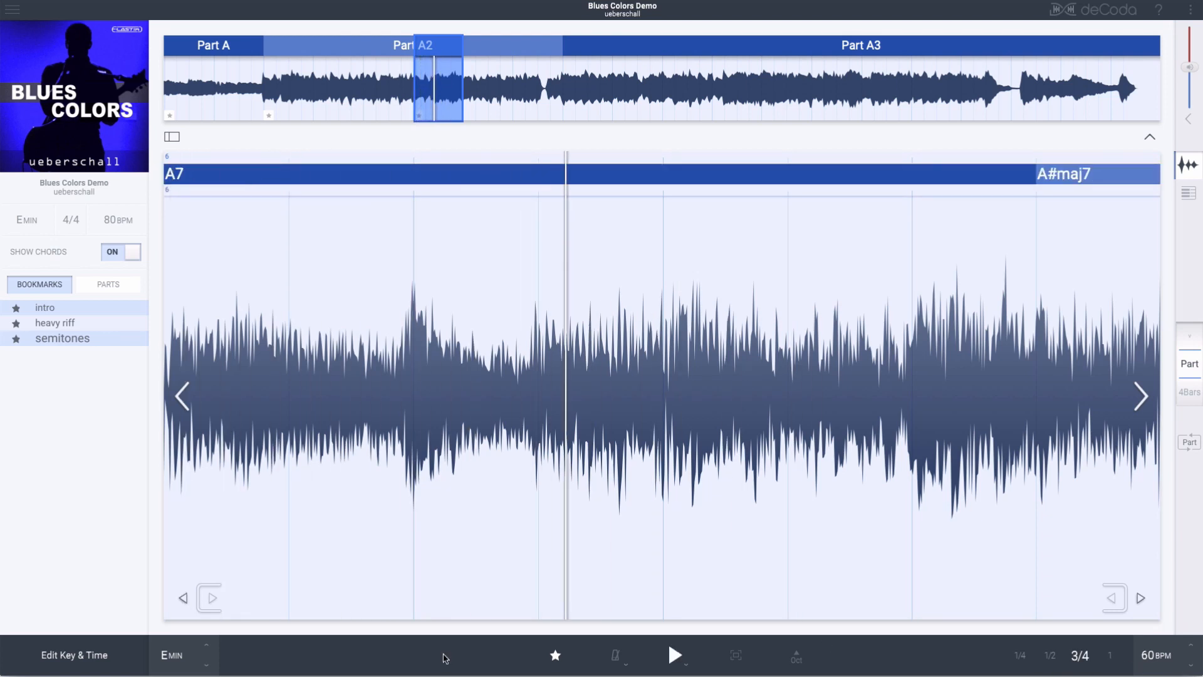
Transpose the key up from E minor to G minor so the chords read B#maj7.
left_click(183, 654)
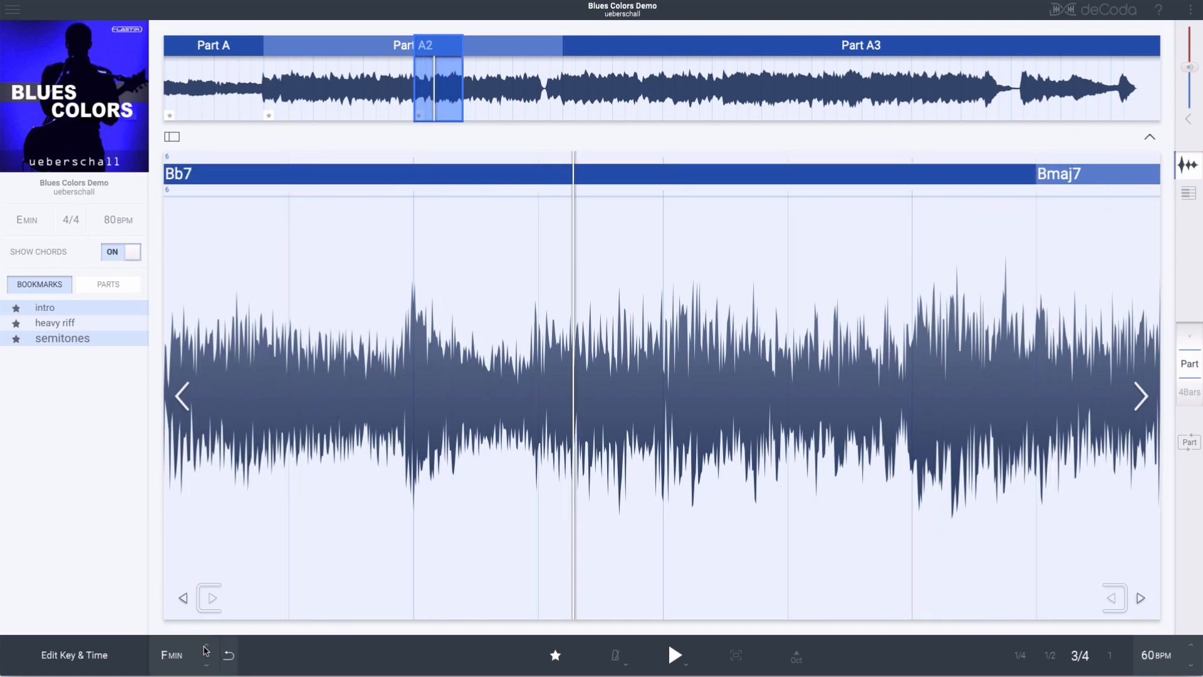
left_click(207, 652)
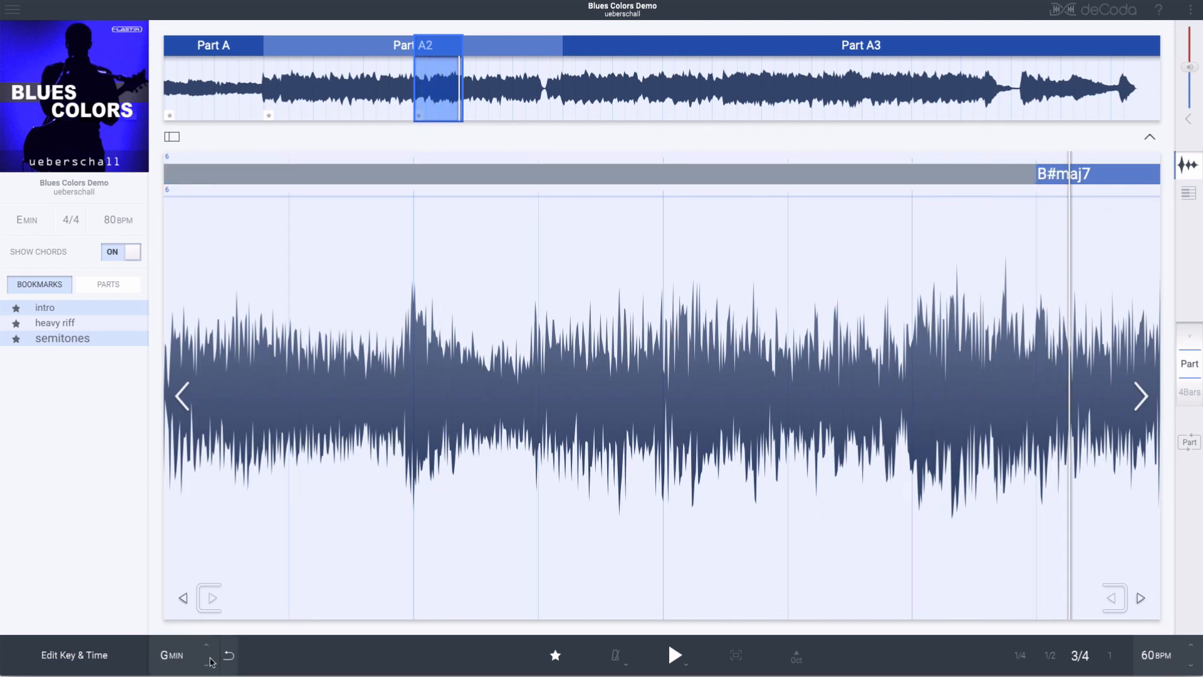